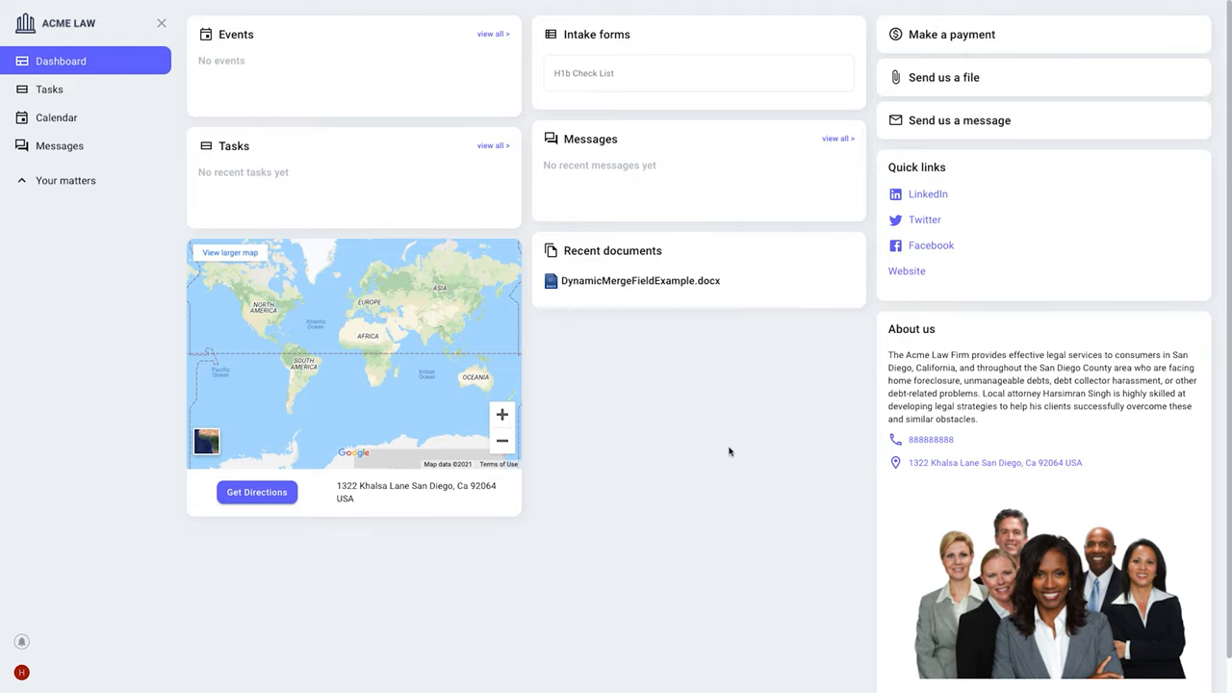
{"action": "mouse_move", "coordinate": [606, 626]}
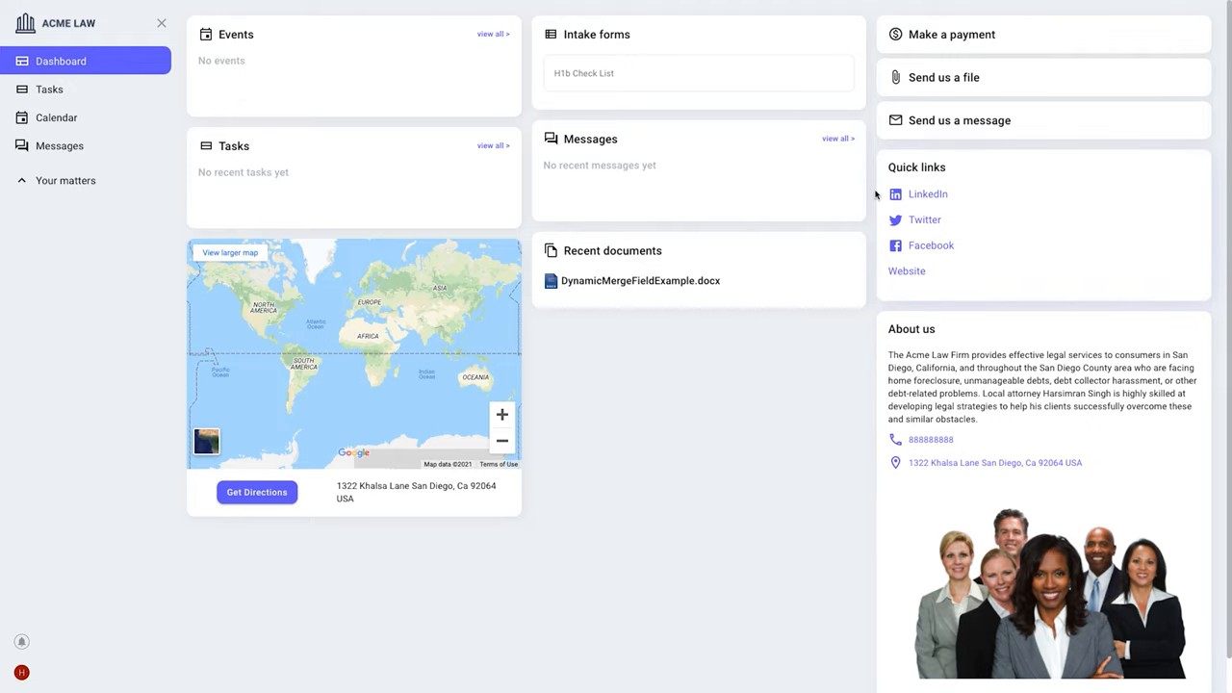
{"action": "mouse_move", "coordinate": [878, 279]}
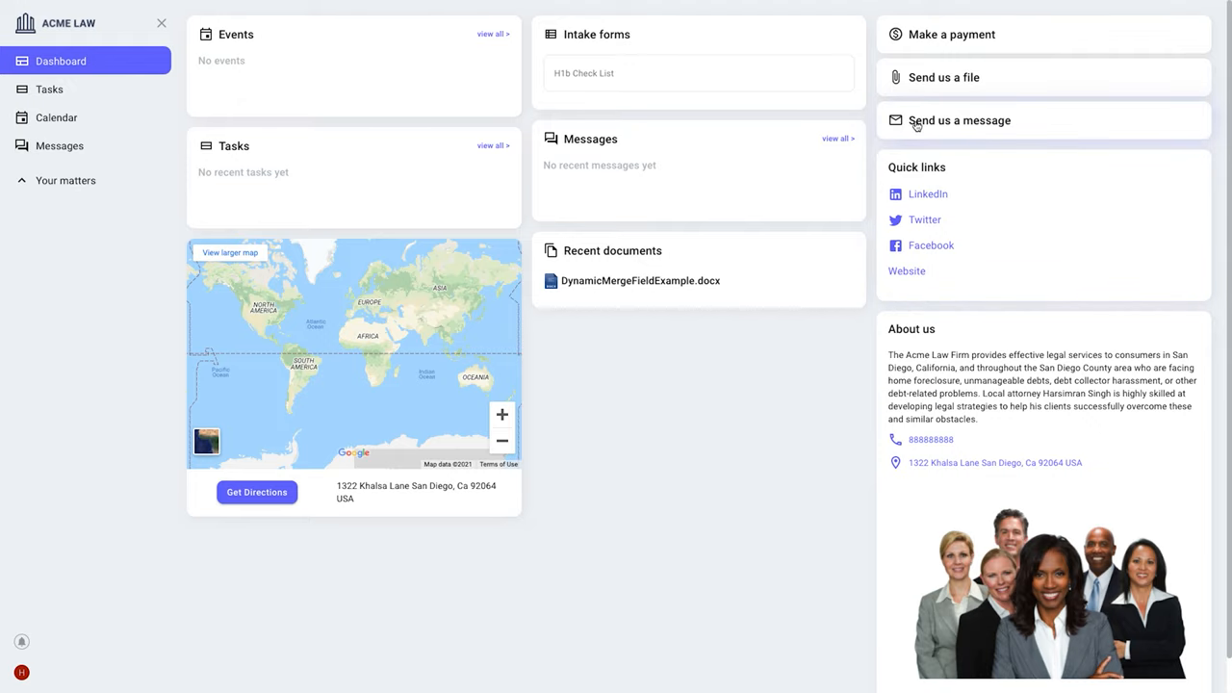
Step: Try the dashboard actions: message form closed unsent, file upload form, and invoice payment
{"action": "left_click", "coordinate": [959, 120]}
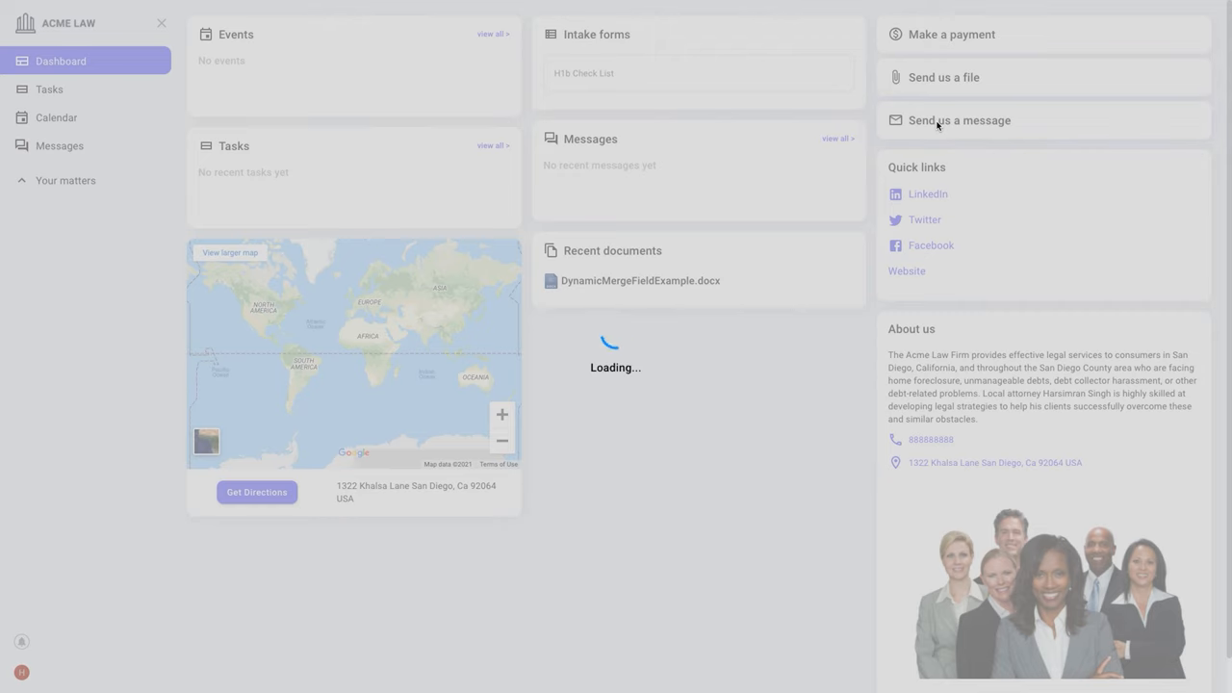
{"action": "left_click", "coordinate": [958, 120]}
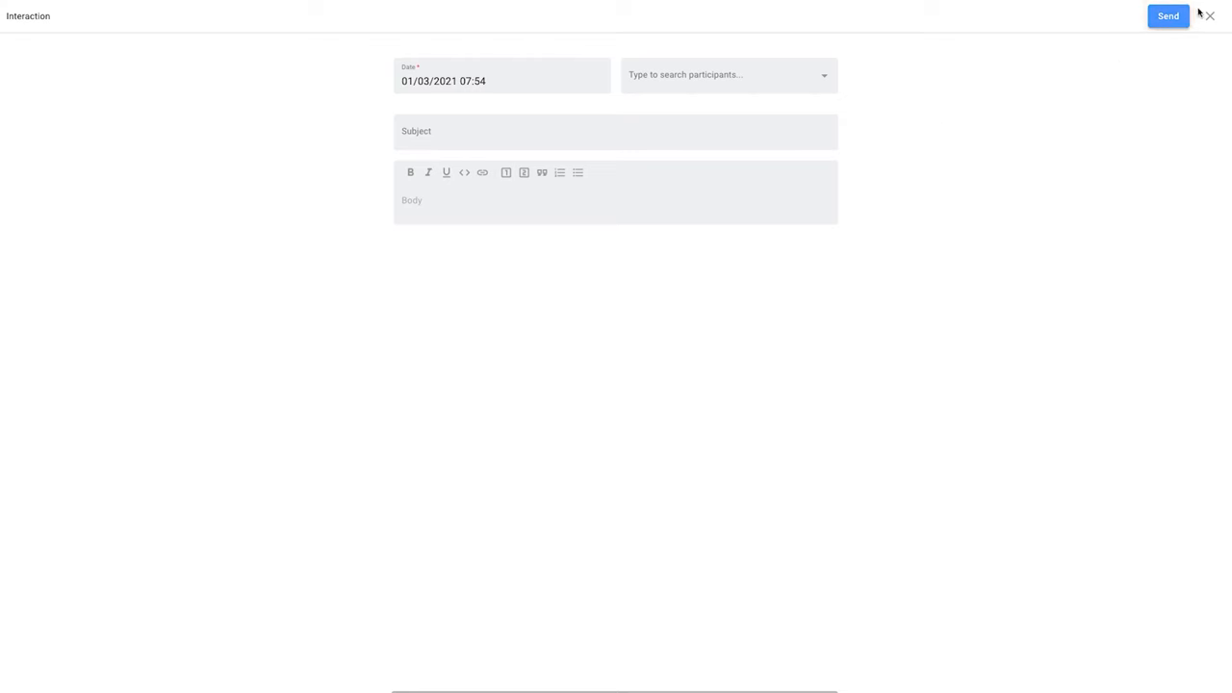
{"action": "left_click", "coordinate": [1209, 16]}
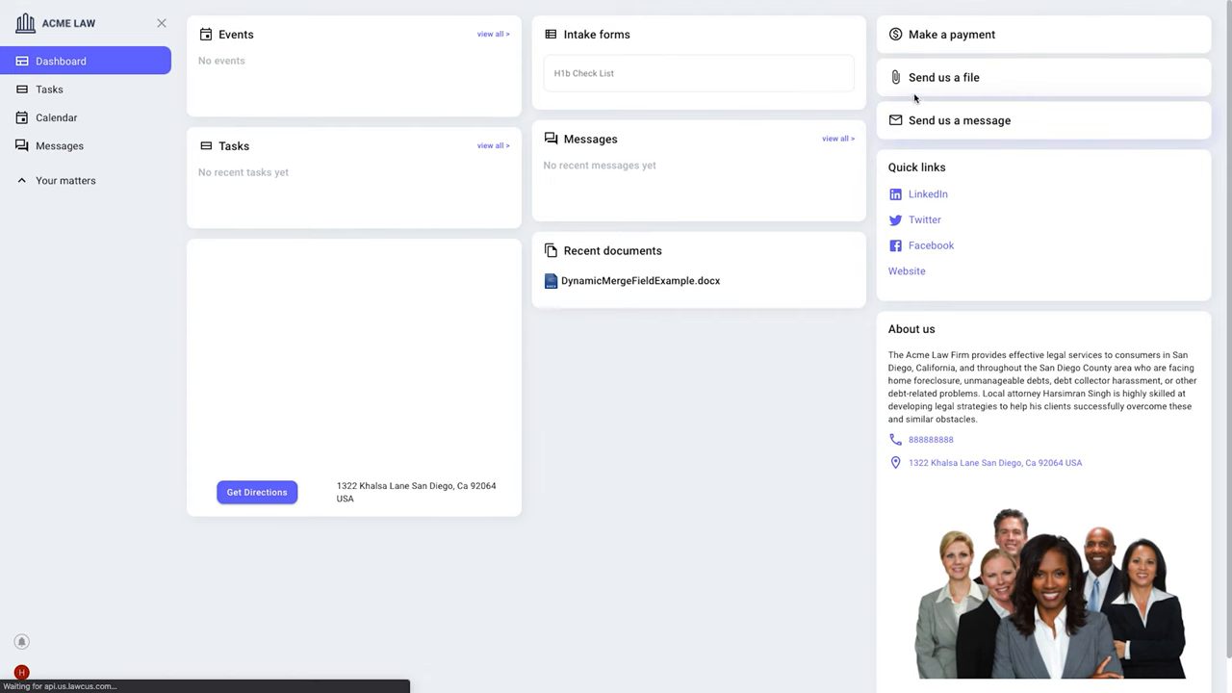
{"action": "left_click", "coordinate": [943, 77]}
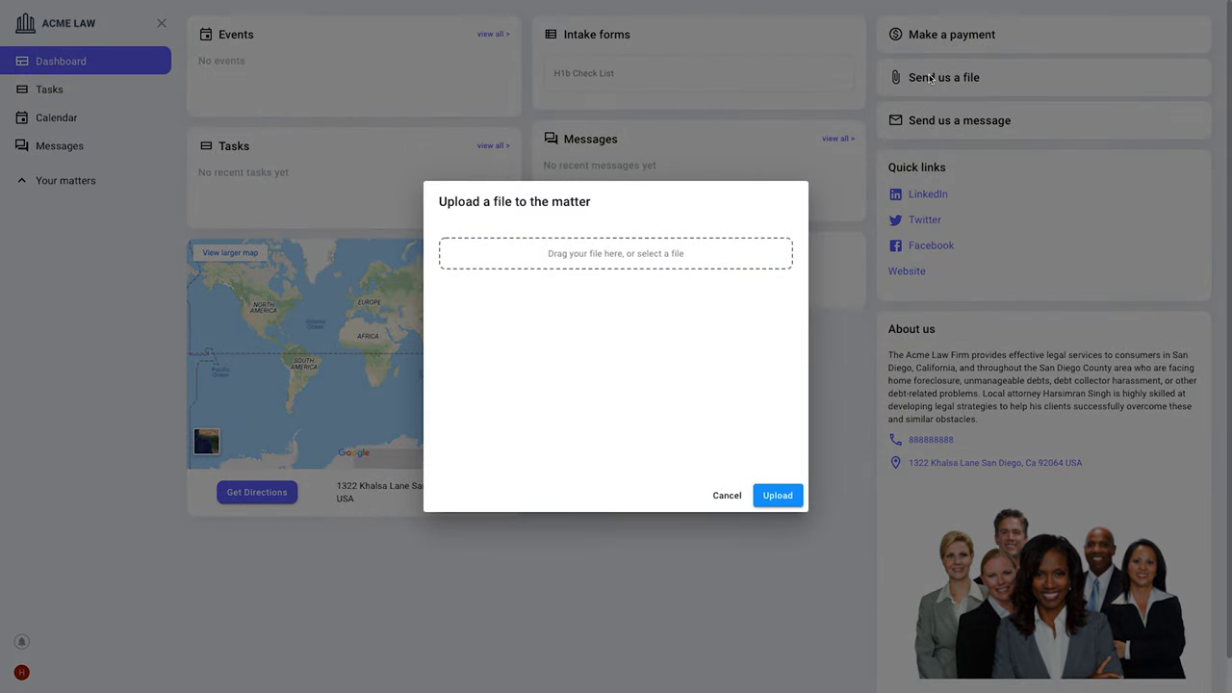
{"action": "mouse_move", "coordinate": [712, 322]}
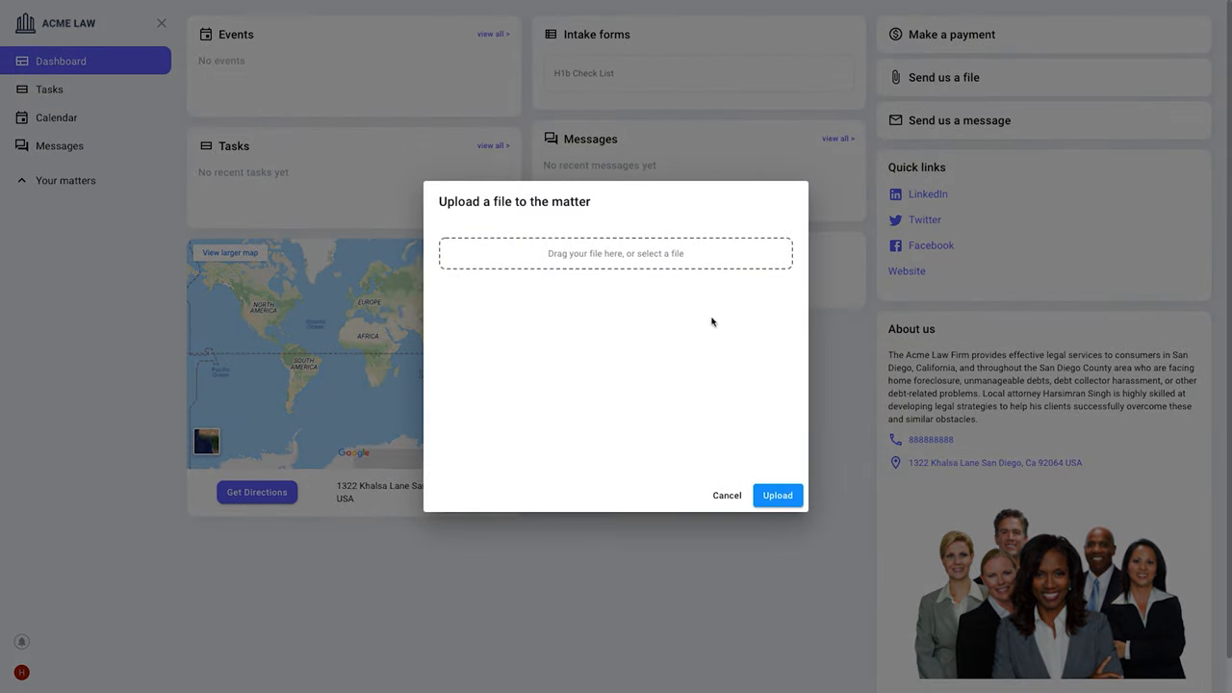
{"action": "mouse_move", "coordinate": [738, 368]}
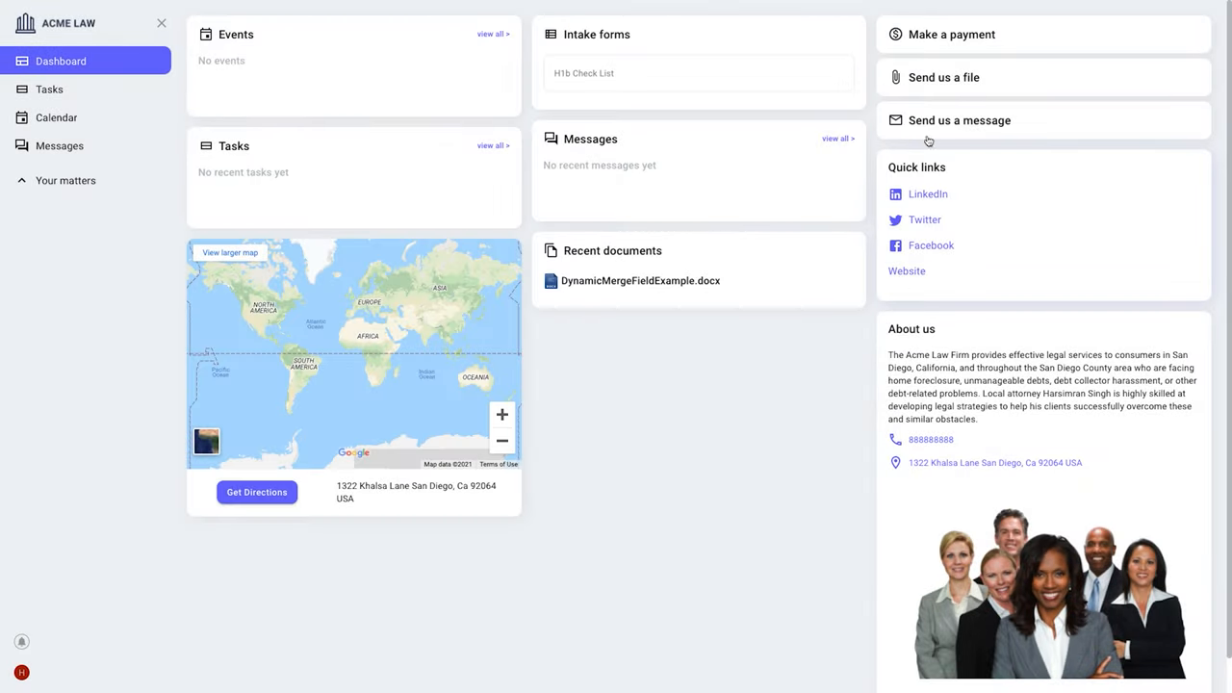
{"action": "mouse_move", "coordinate": [936, 34]}
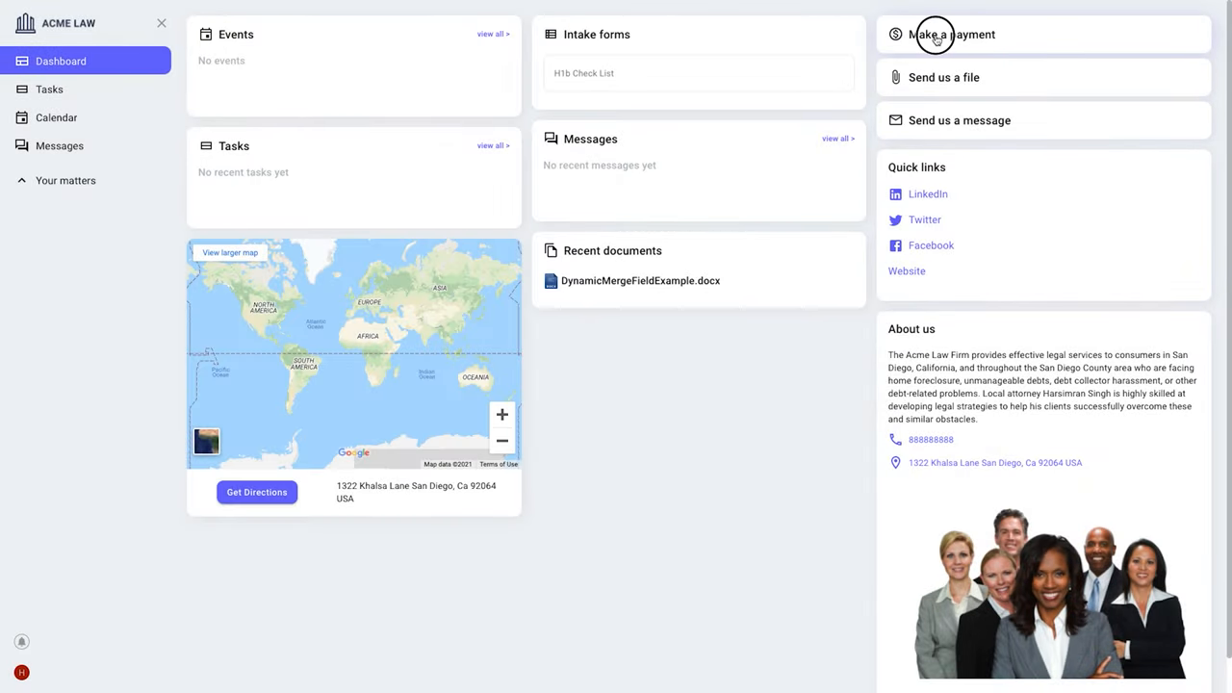
{"action": "left_click", "coordinate": [951, 34]}
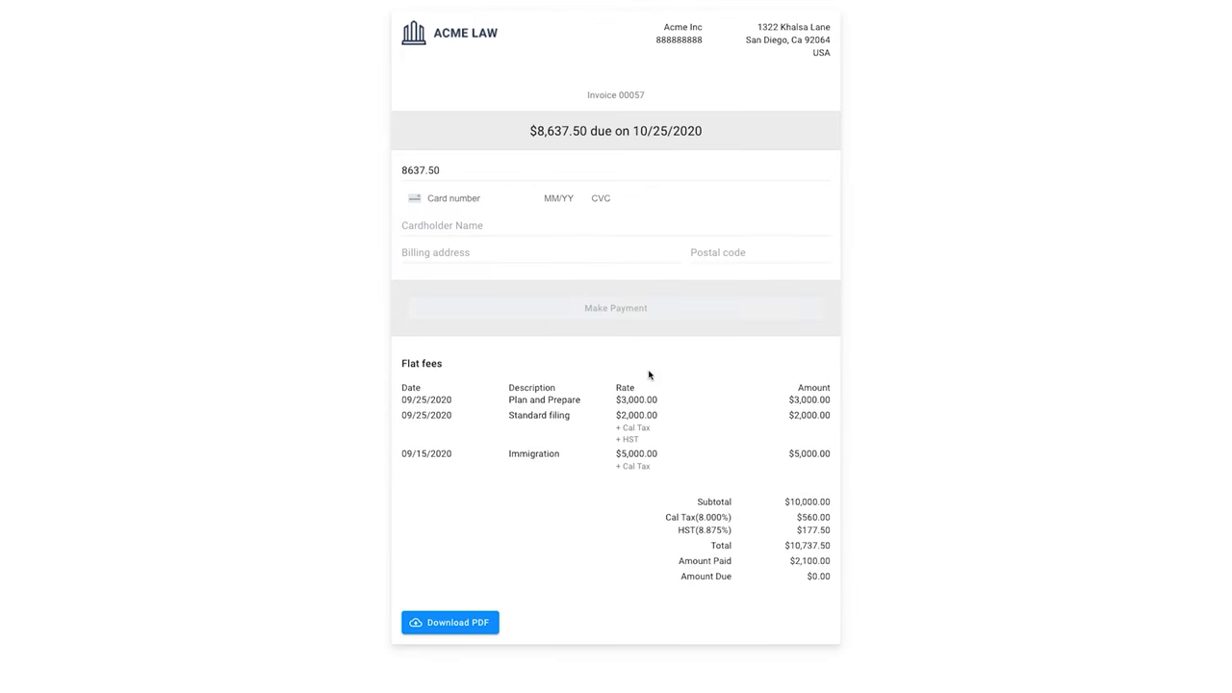
{"action": "mouse_move", "coordinate": [760, 274]}
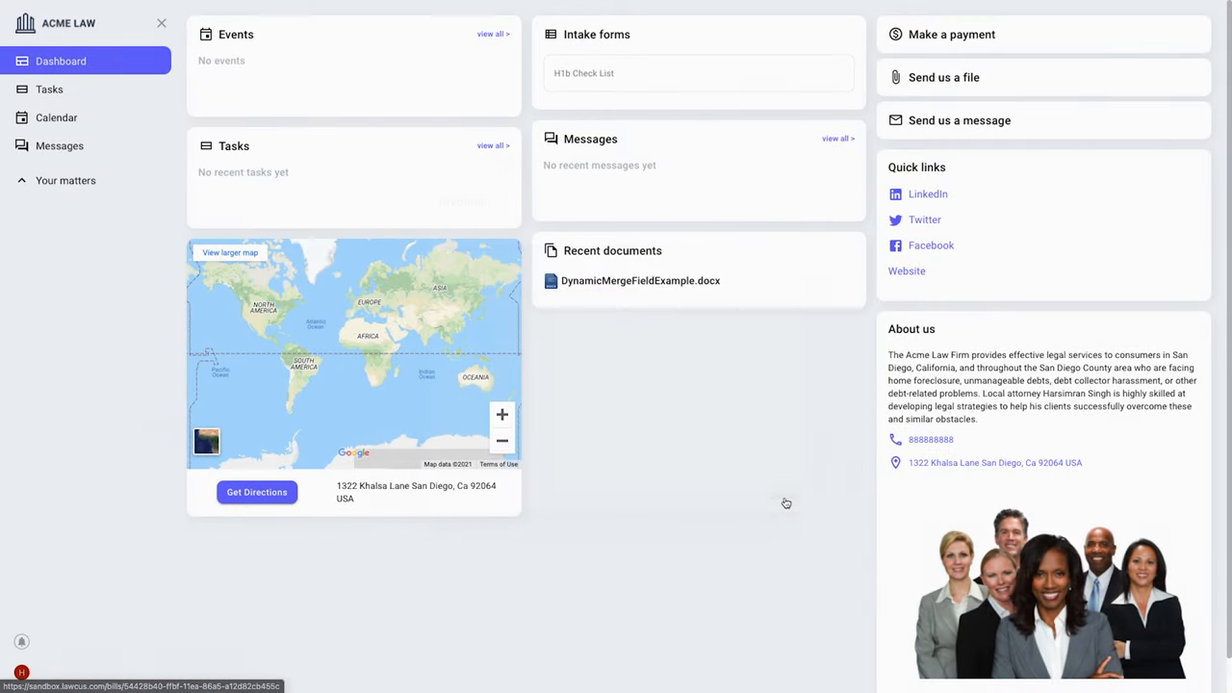
{"action": "left_click", "coordinate": [583, 73]}
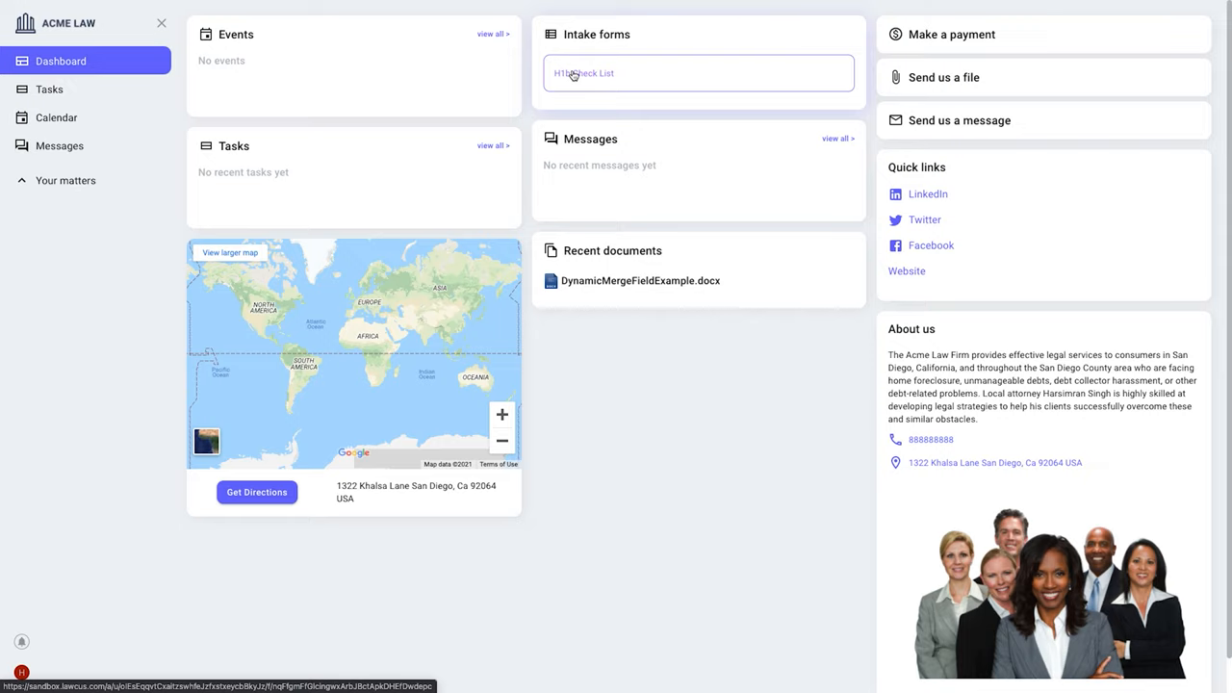
{"action": "mouse_move", "coordinate": [571, 79]}
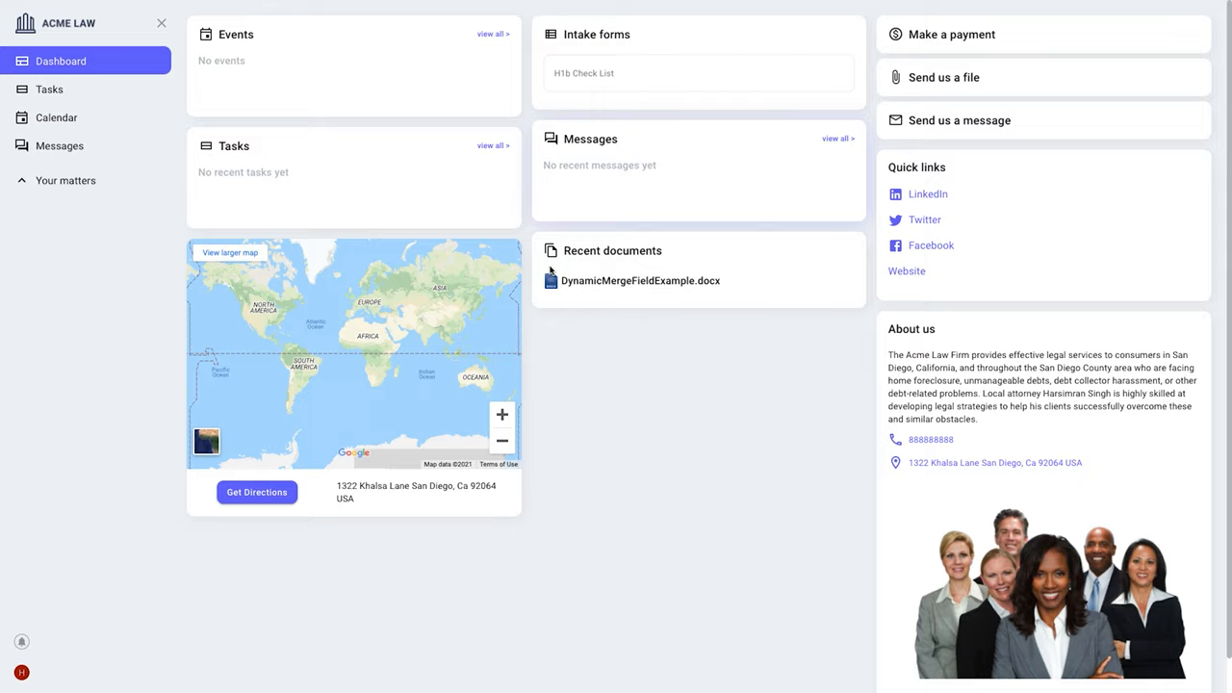
{"action": "mouse_move", "coordinate": [669, 375]}
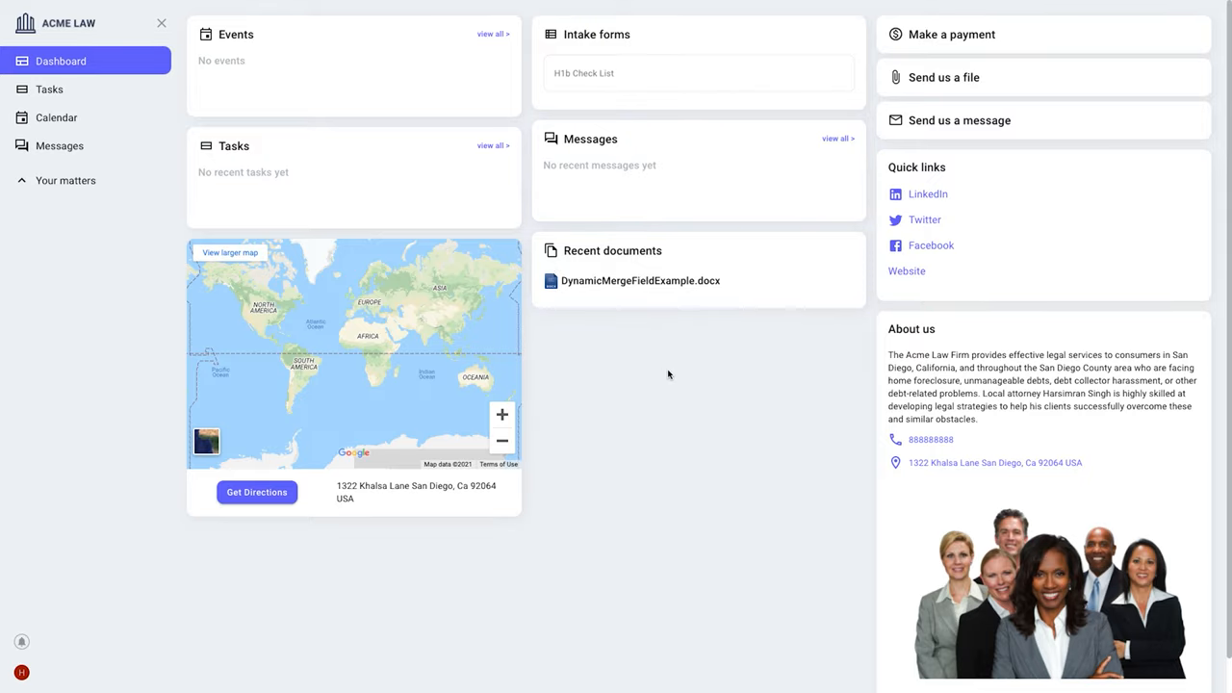
{"action": "mouse_move", "coordinate": [641, 276]}
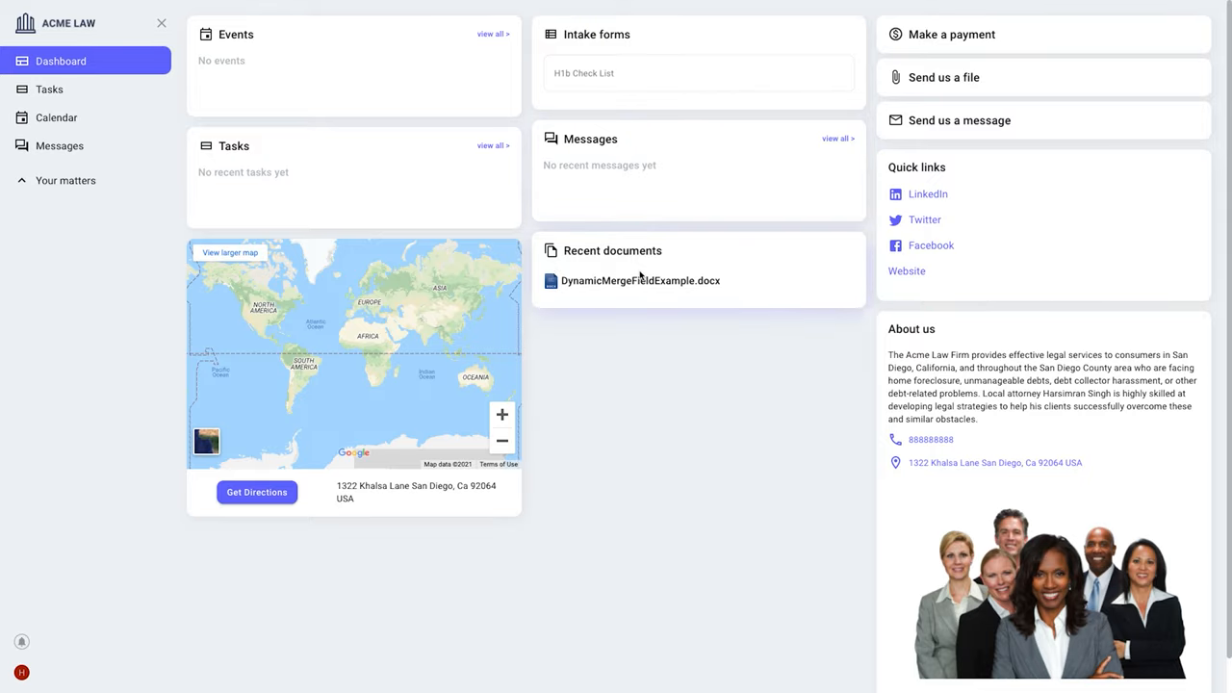
{"action": "mouse_move", "coordinate": [335, 221]}
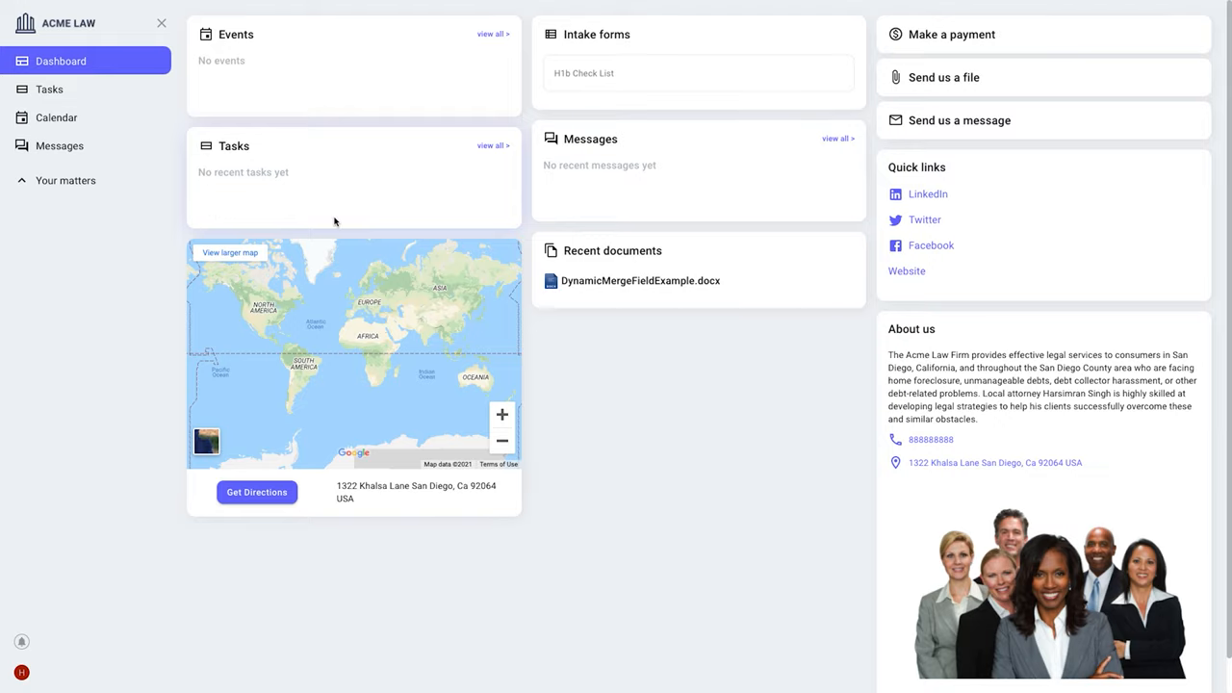
{"action": "mouse_move", "coordinate": [341, 112]}
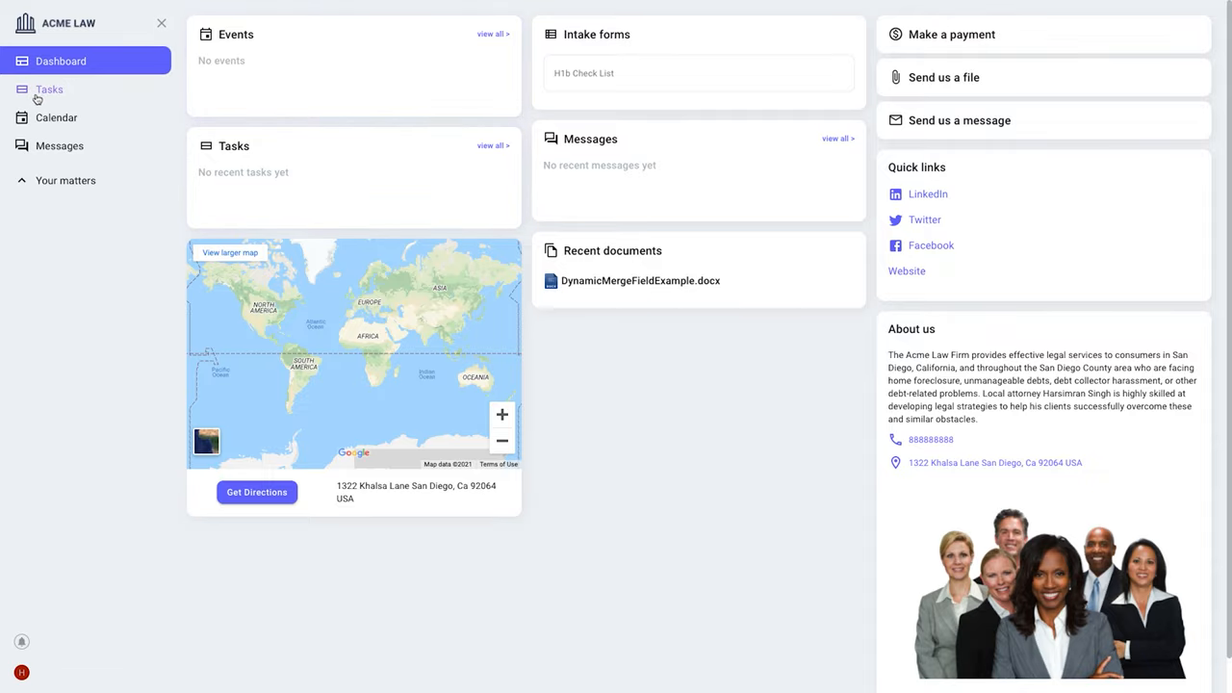
Step: Visit the Tasks, Calendar and Messages pages, then expand 'Your matters'
{"action": "left_click", "coordinate": [48, 89]}
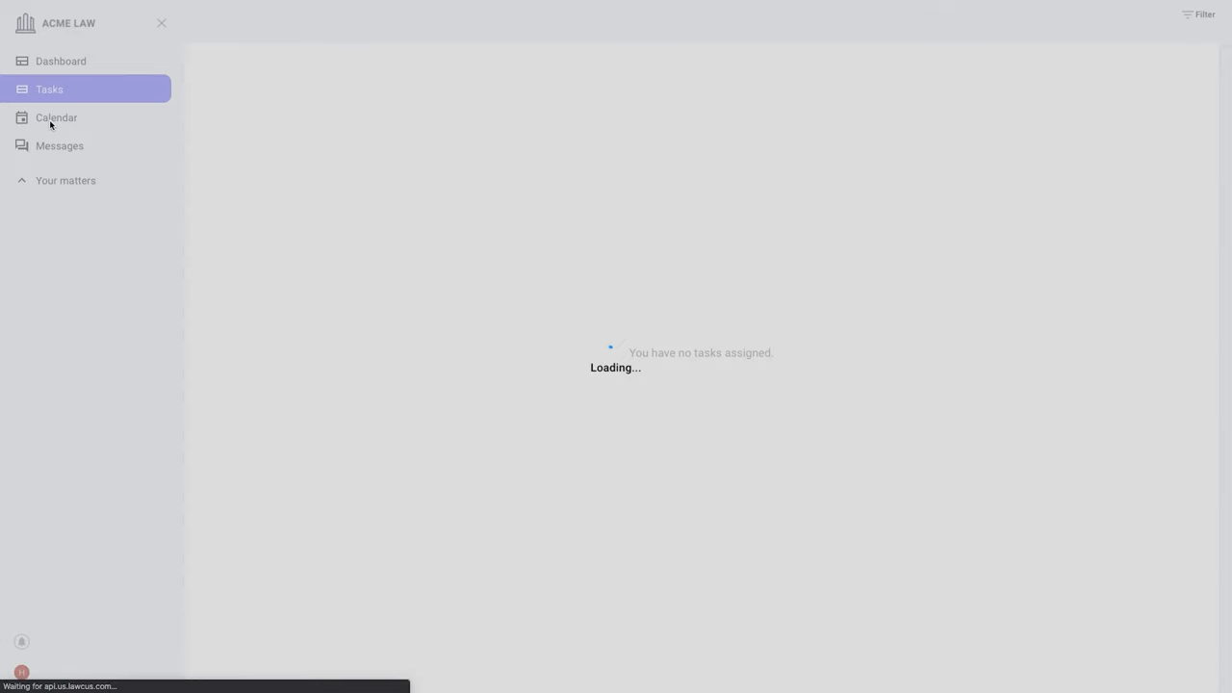
{"action": "left_click", "coordinate": [56, 118]}
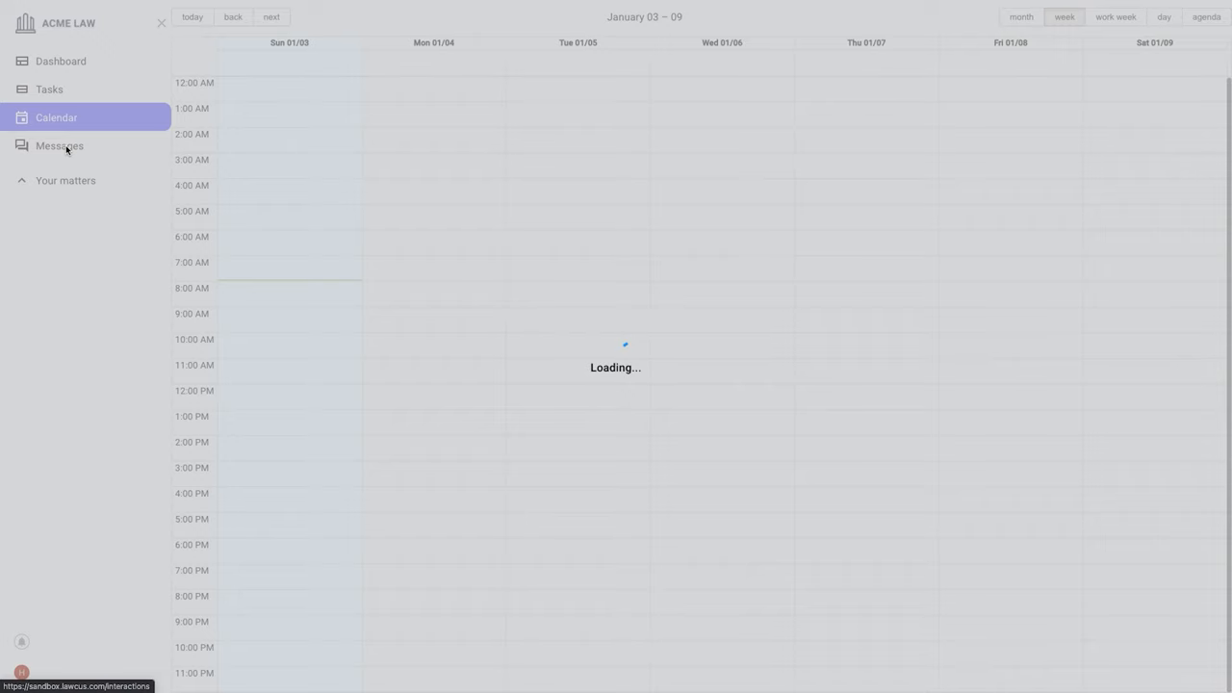
{"action": "left_click", "coordinate": [58, 145]}
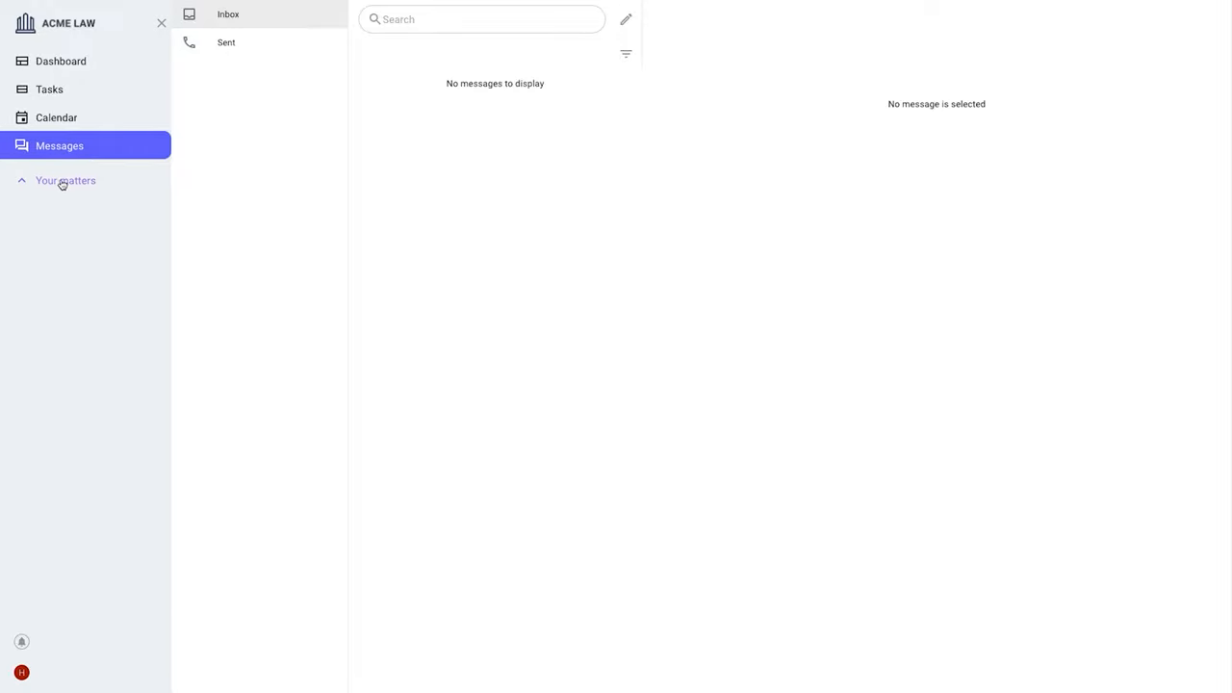
{"action": "left_click", "coordinate": [66, 181]}
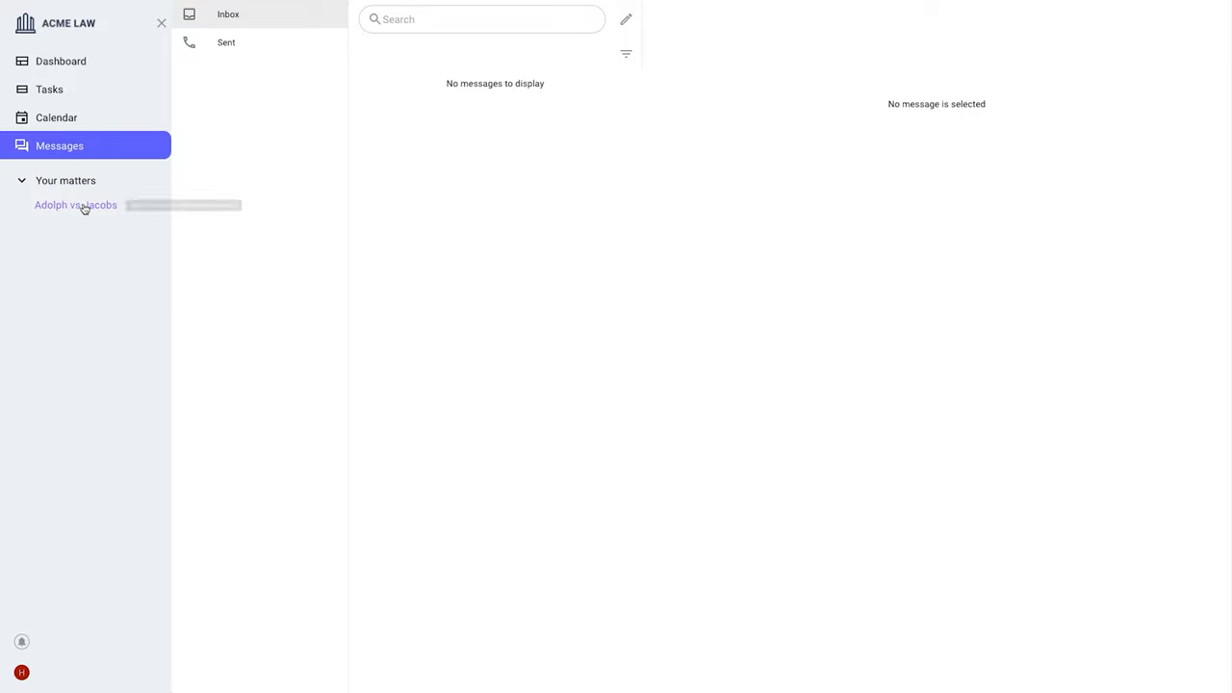
Step: Open the Adolph vs Jacobs matter and view its Info feed showing one shared document
{"action": "left_click", "coordinate": [76, 205]}
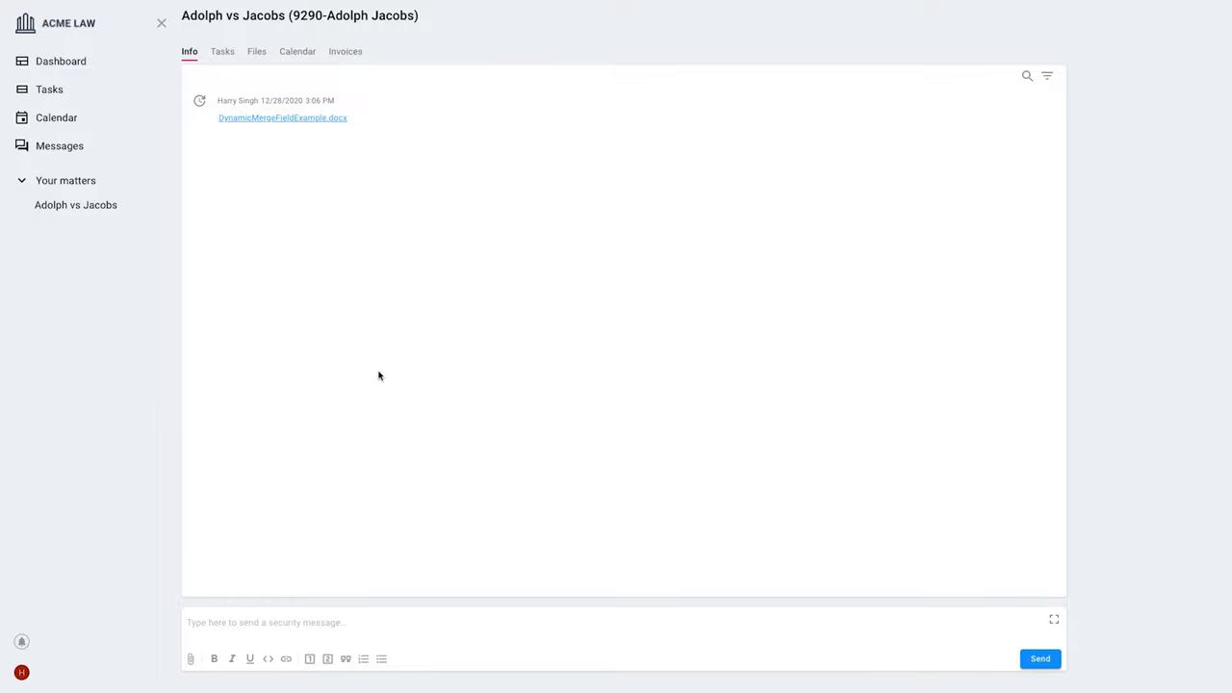
{"action": "mouse_move", "coordinate": [412, 315]}
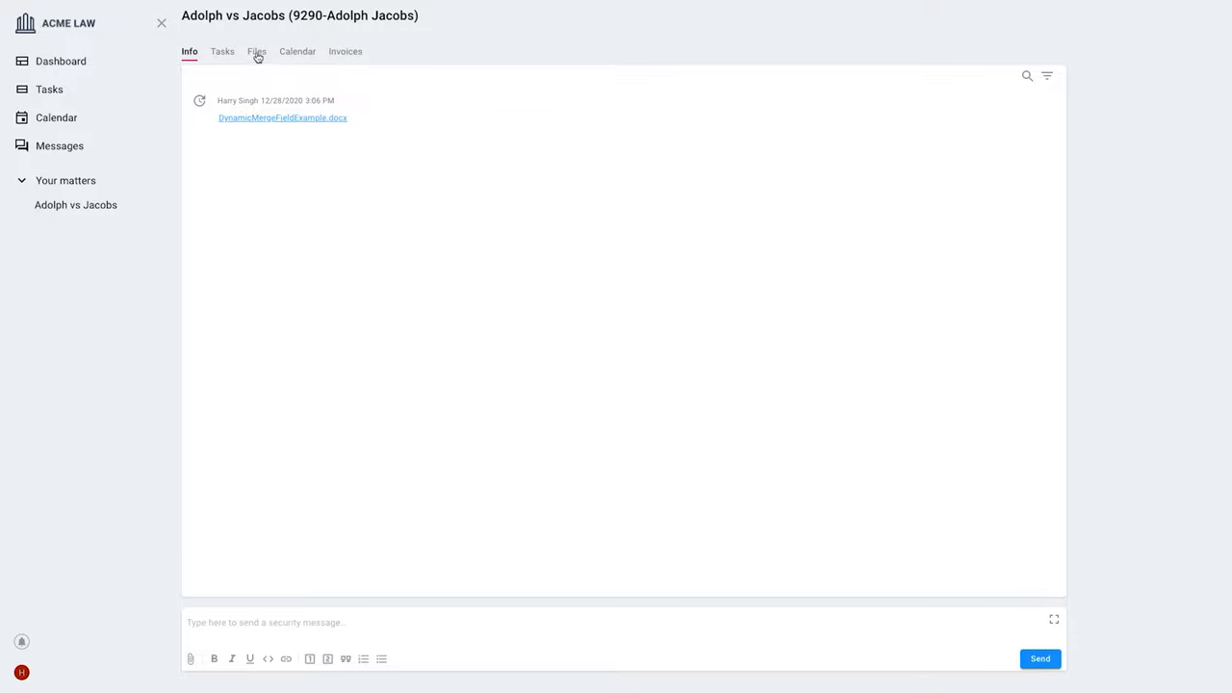
{"action": "mouse_move", "coordinate": [491, 436]}
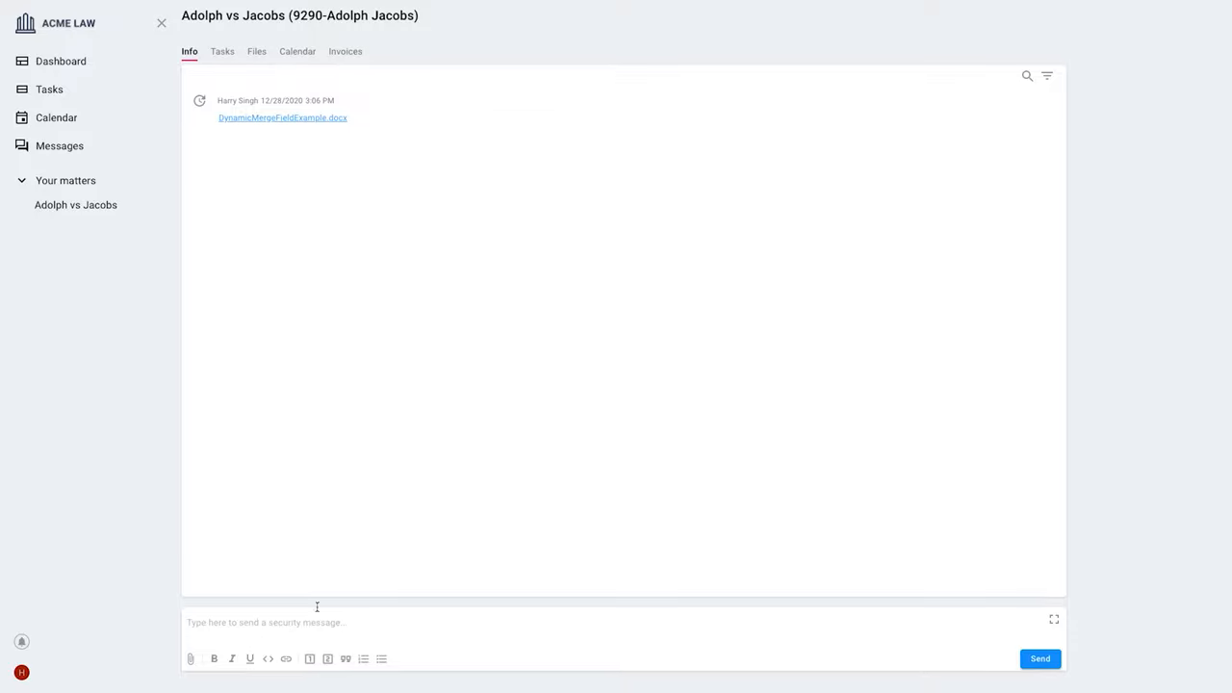
{"action": "mouse_move", "coordinate": [222, 51]}
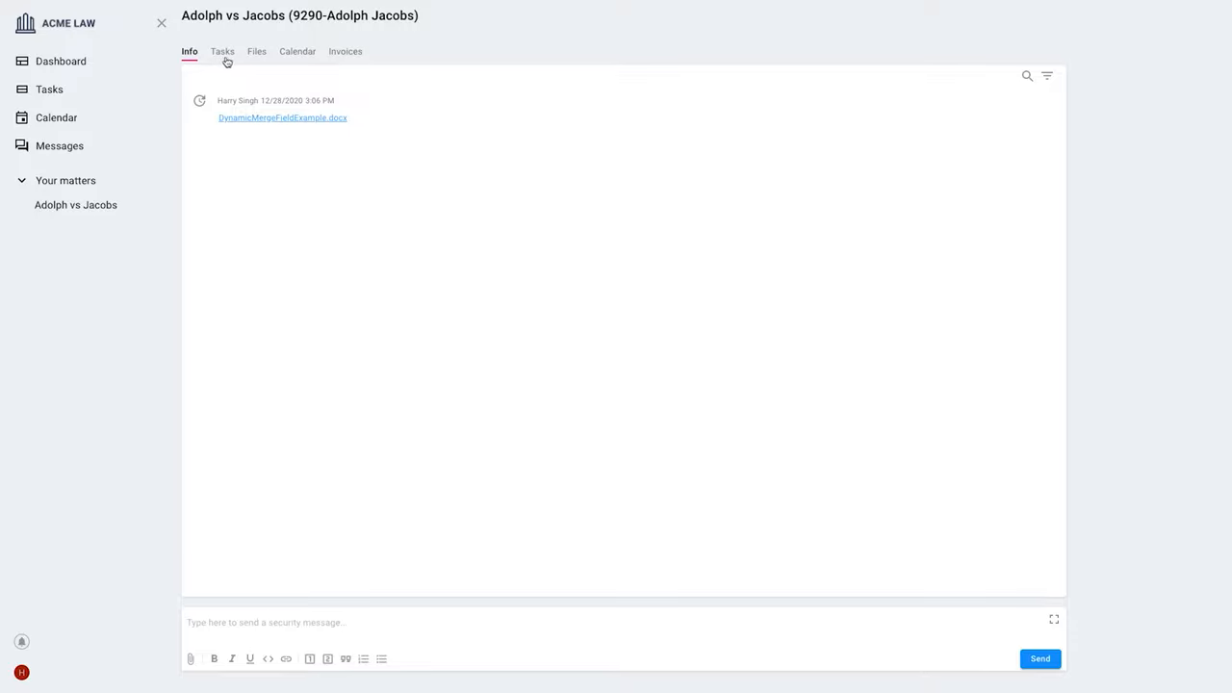
{"action": "mouse_move", "coordinate": [358, 62]}
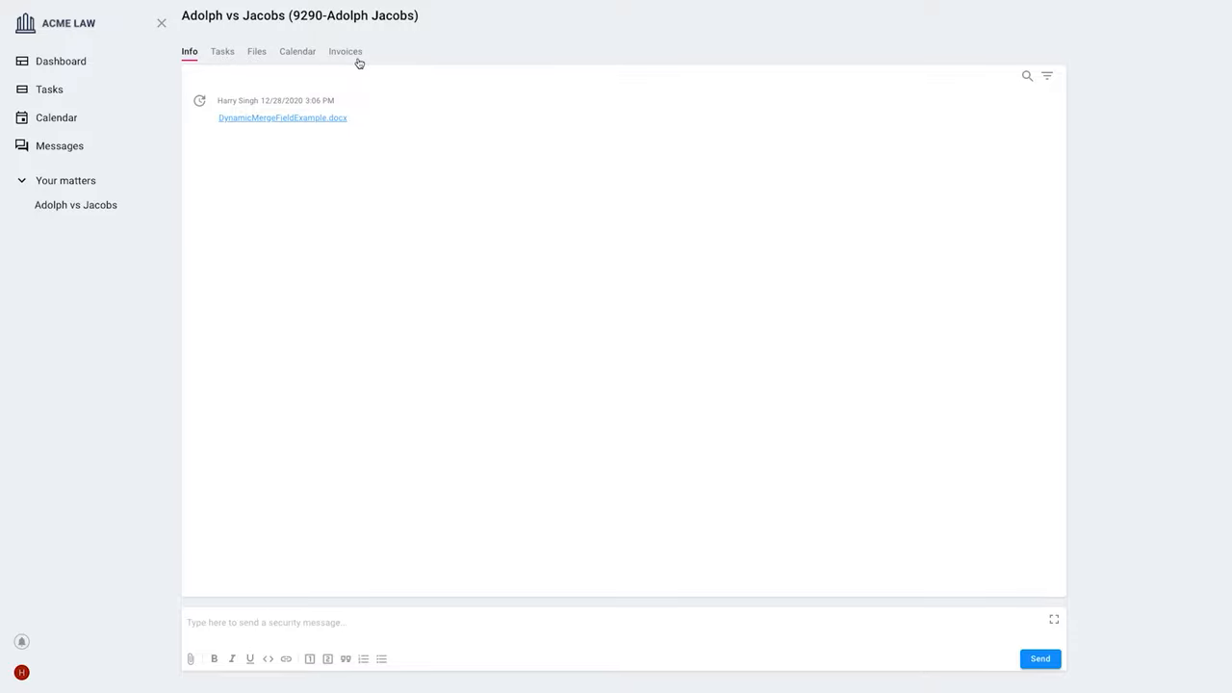
{"action": "mouse_move", "coordinate": [198, 447]}
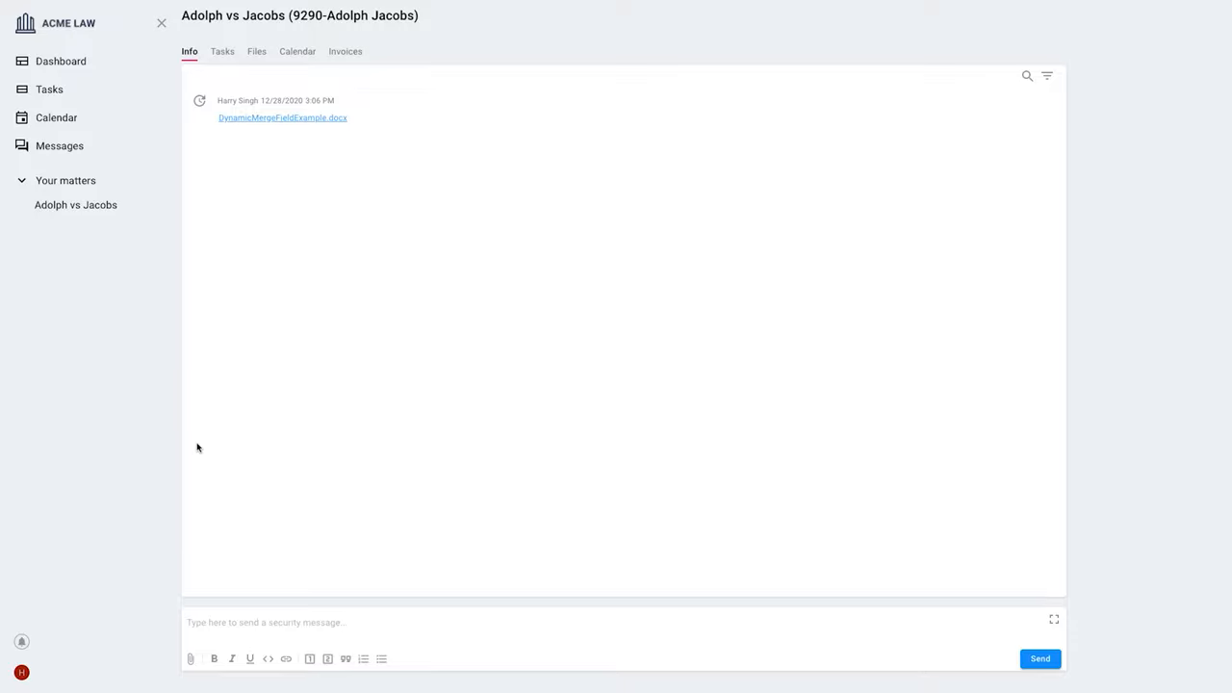
{"action": "mouse_move", "coordinate": [77, 653]}
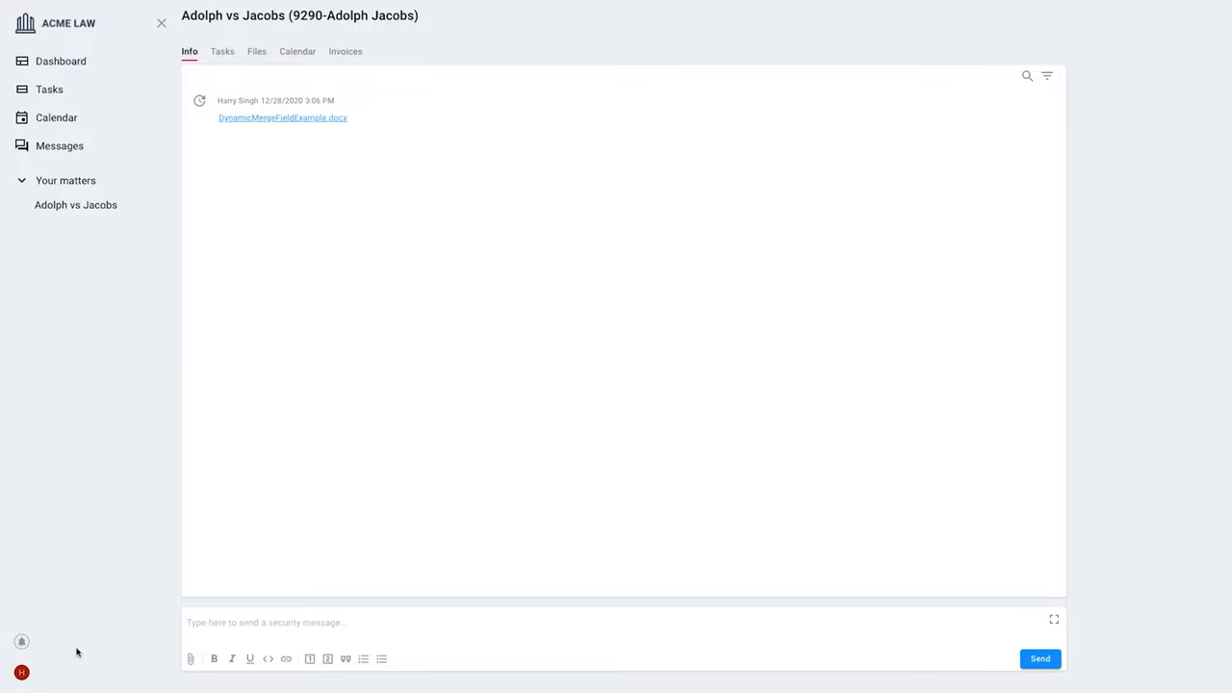
Step: Turn on Dark mode from the profile avatar menu, then reopen that menu
{"action": "left_click", "coordinate": [21, 671]}
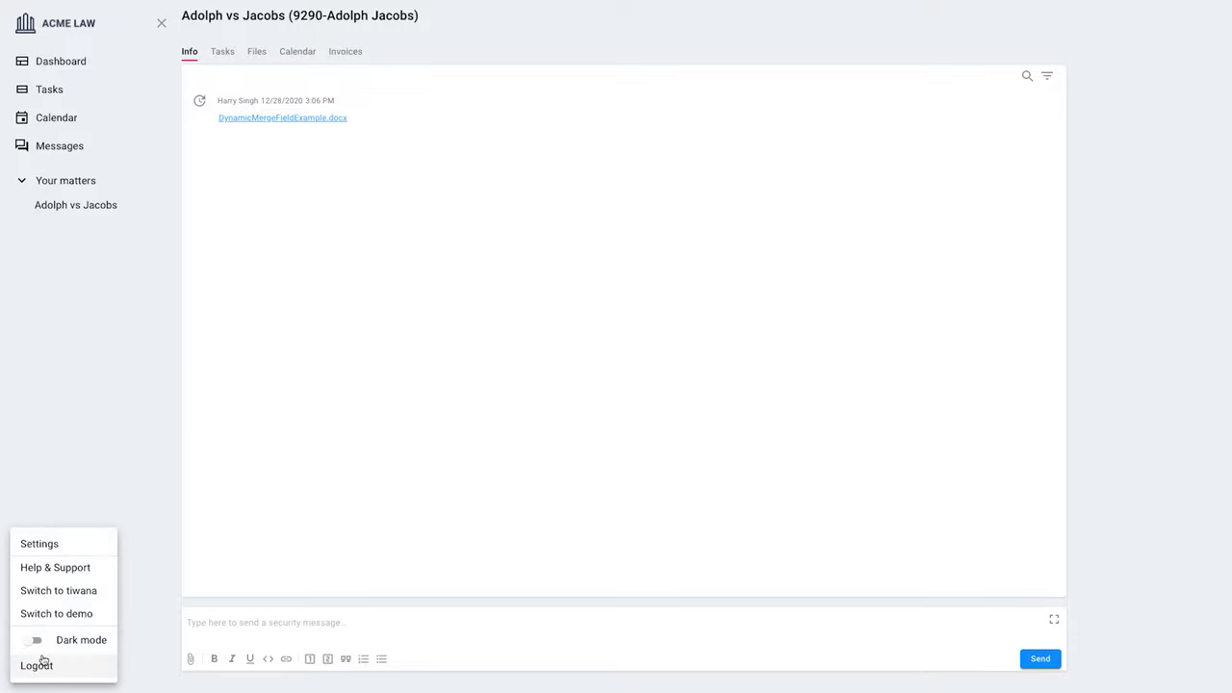
{"action": "left_click", "coordinate": [36, 639]}
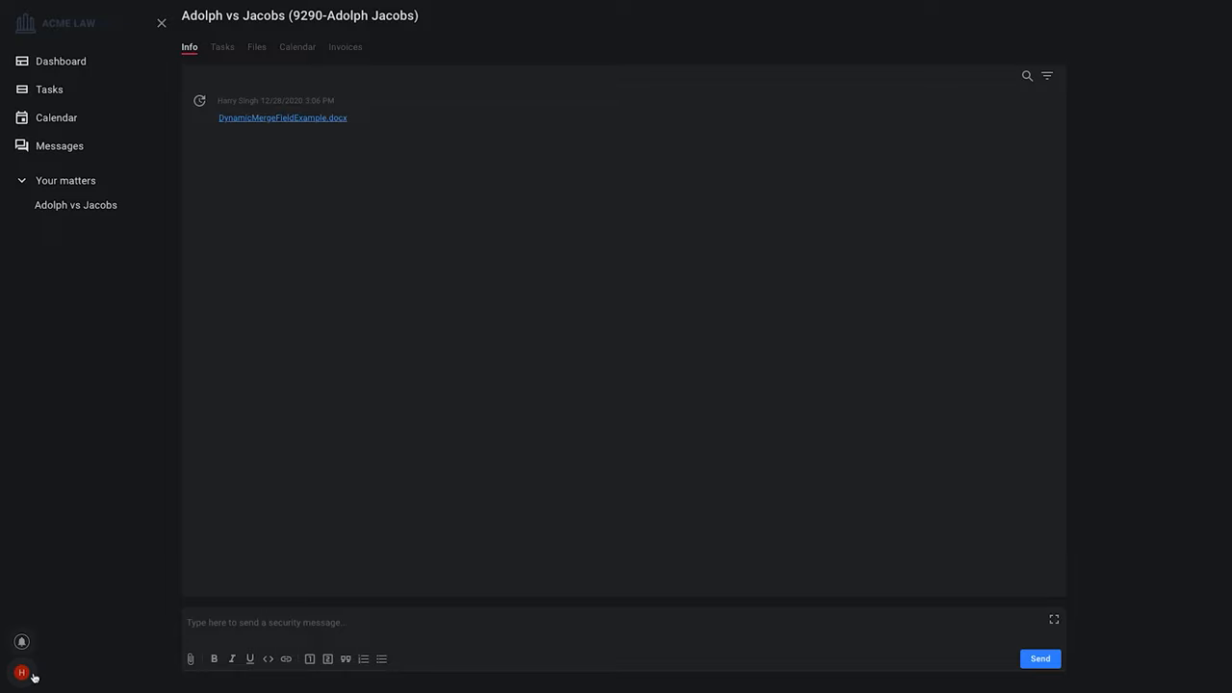
{"action": "left_click", "coordinate": [21, 672]}
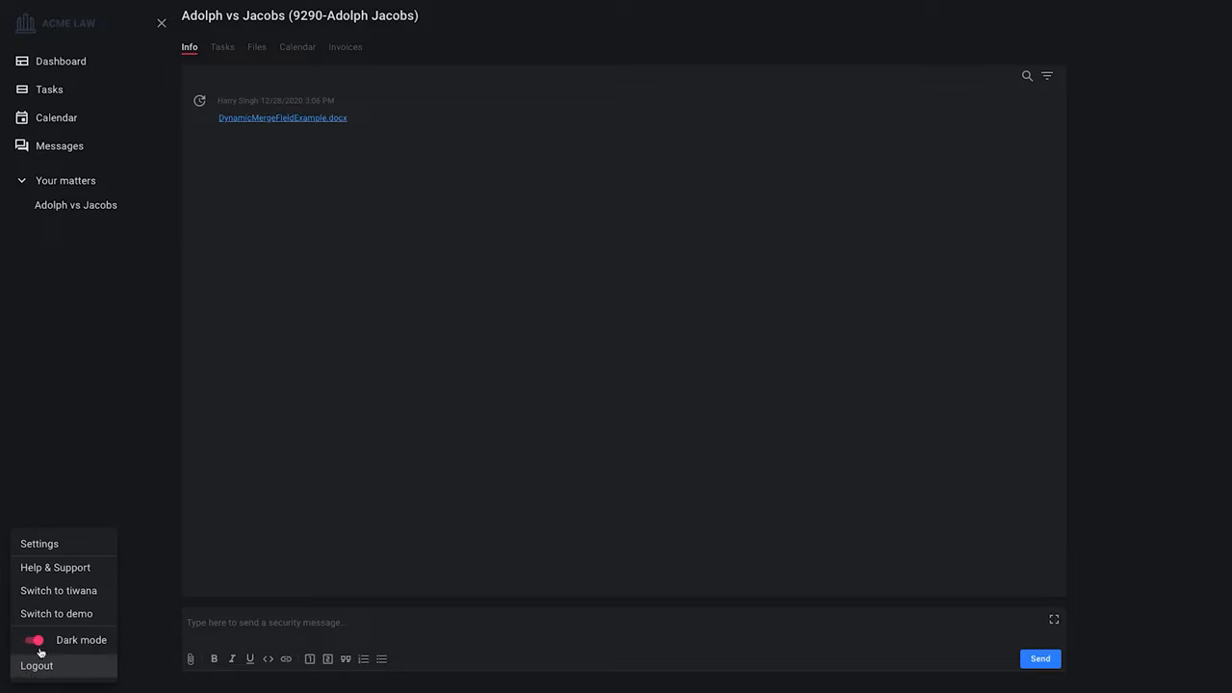
Step: View profile settings and the two-factor authentication setup, left off, then go back to Dashboard
{"action": "left_click", "coordinate": [38, 543]}
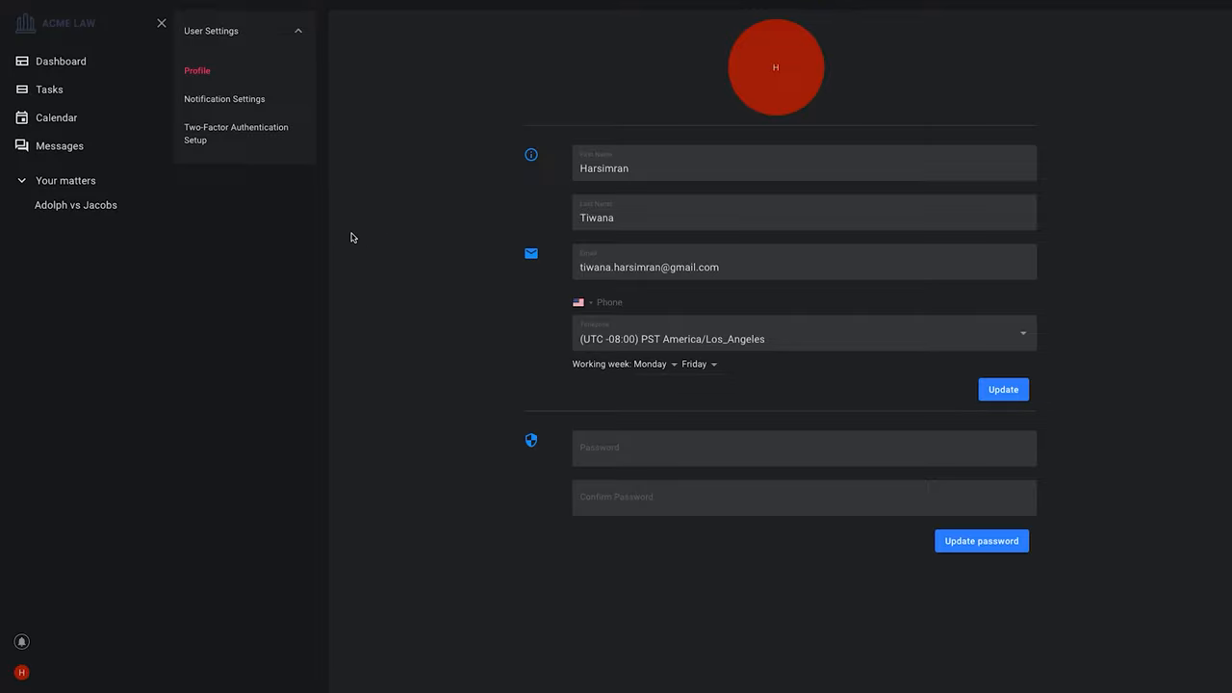
{"action": "mouse_move", "coordinate": [235, 133]}
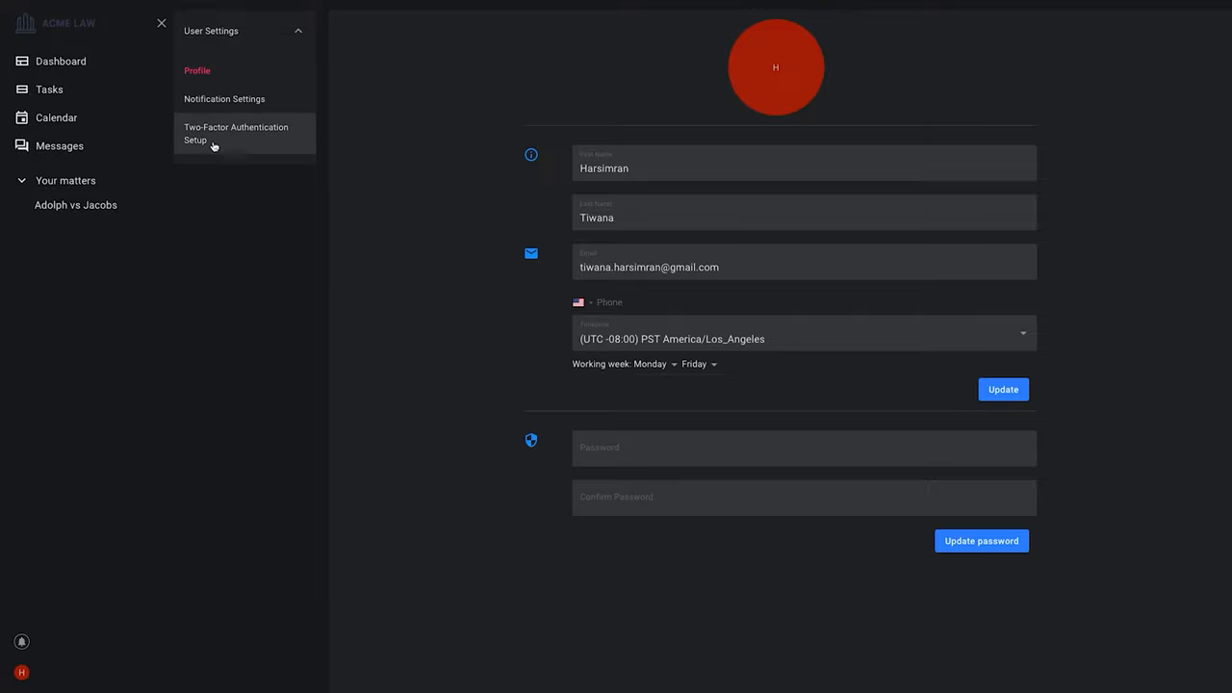
{"action": "left_click", "coordinate": [234, 133]}
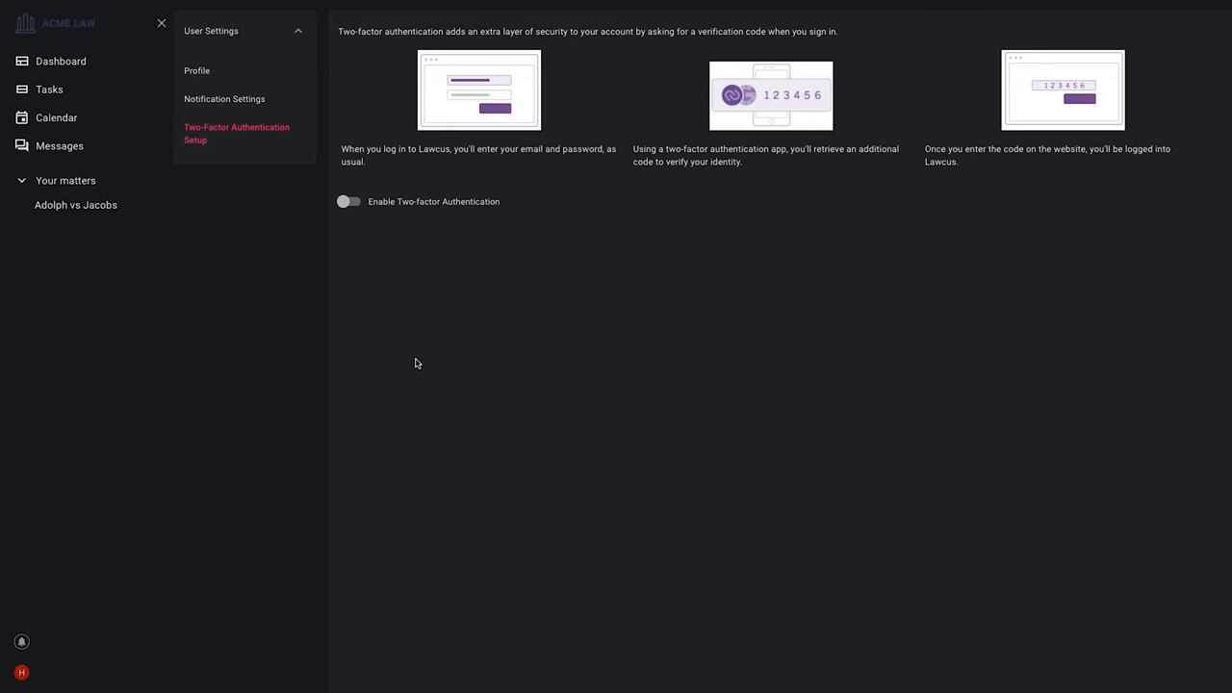
{"action": "left_click", "coordinate": [61, 61]}
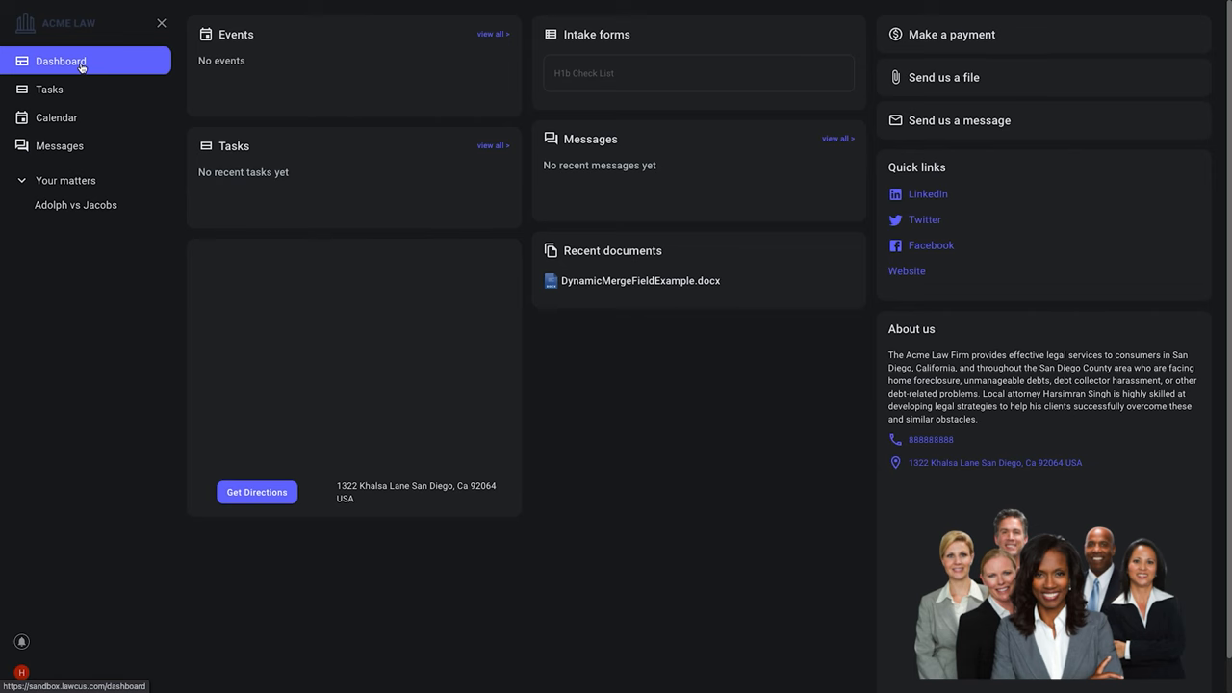